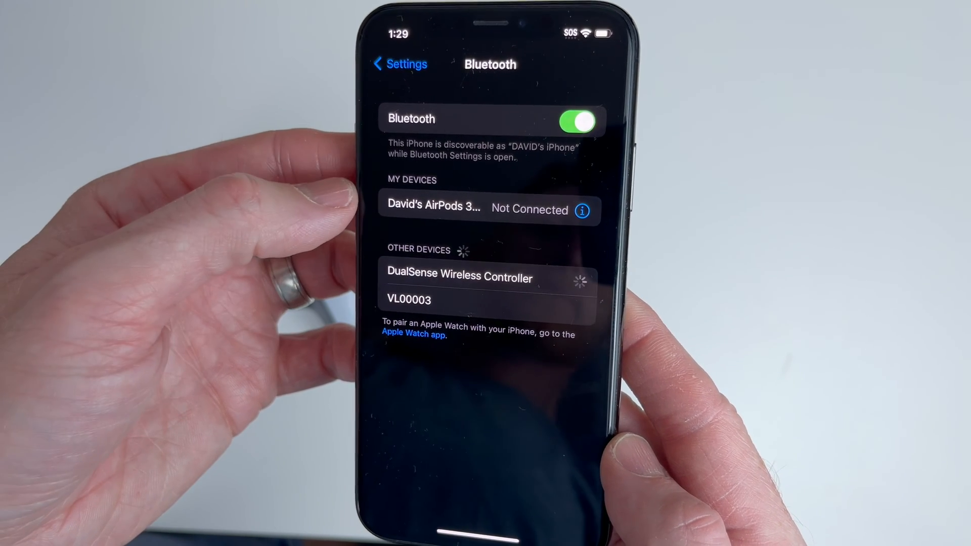
Step: Pair the DualSense Wireless Controller listed under Other Devices in iOS Bluetooth settings
click(460, 278)
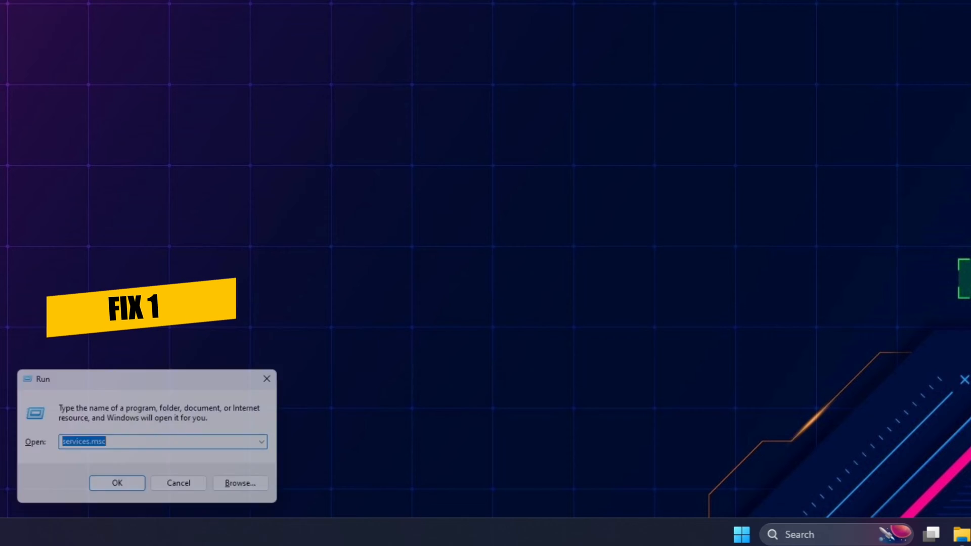
Step: Launch Control Panel by running 'control' from the Run dialog
text(control)
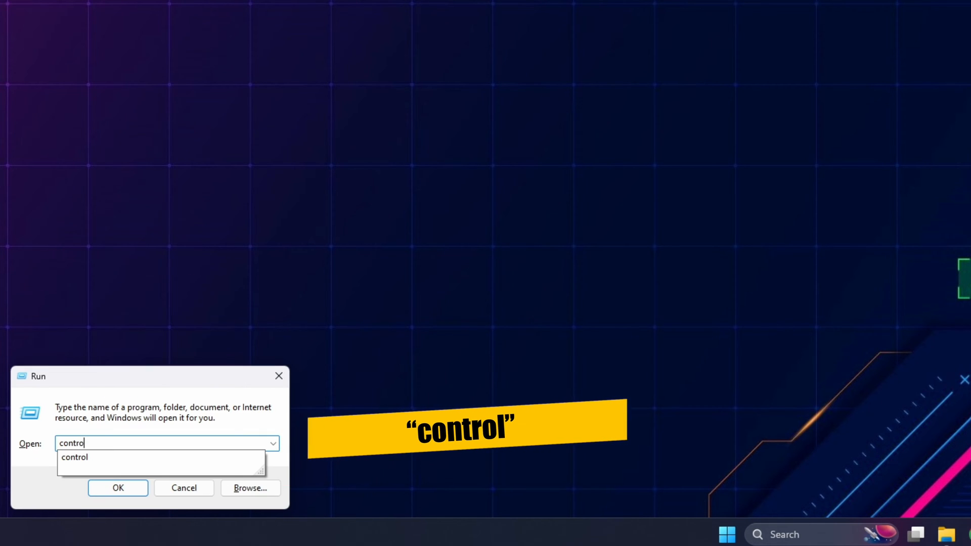
click(118, 487)
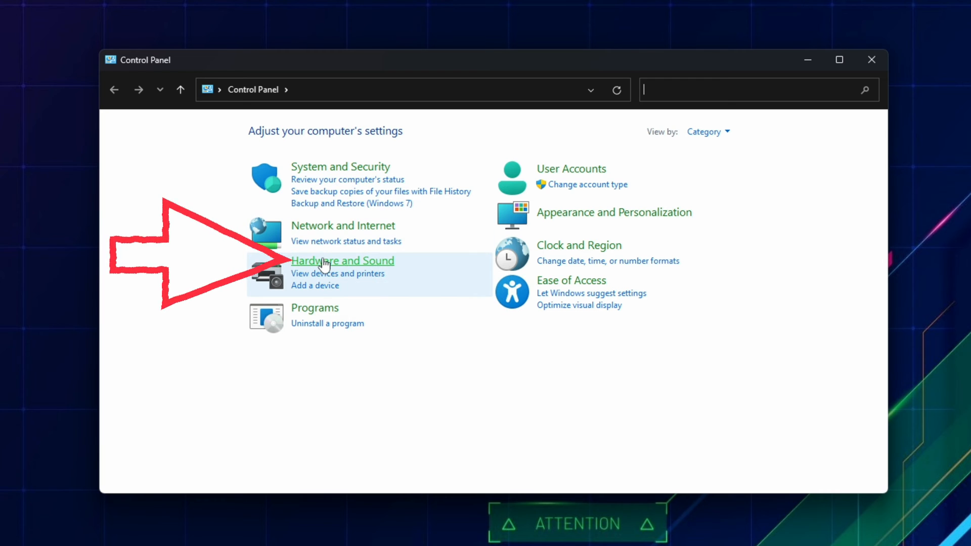
Step: Open the Ultimate Performance plan's settings via Hardware and Sound > Power Options
click(342, 260)
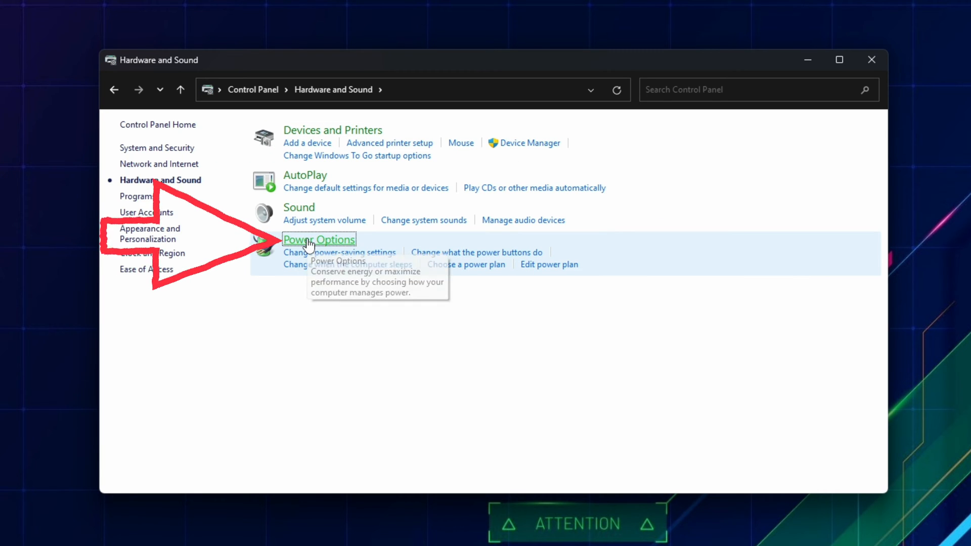
click(318, 240)
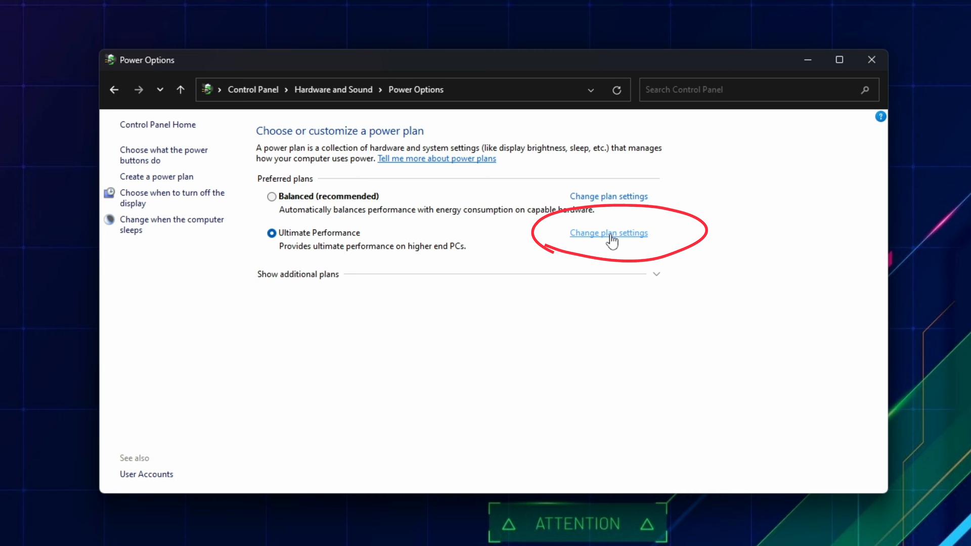
click(607, 232)
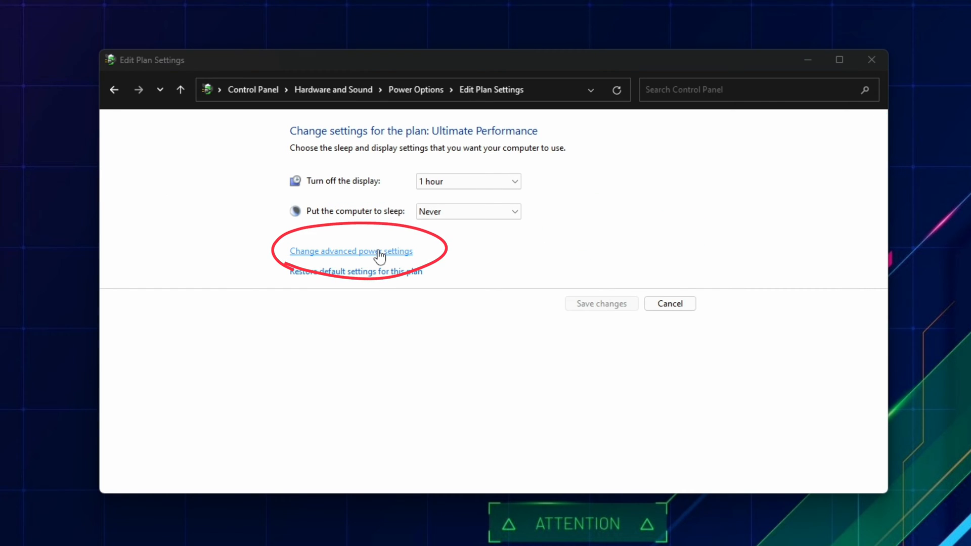
Step: Set USB selective suspend to Disabled in the plan's advanced power settings
click(350, 251)
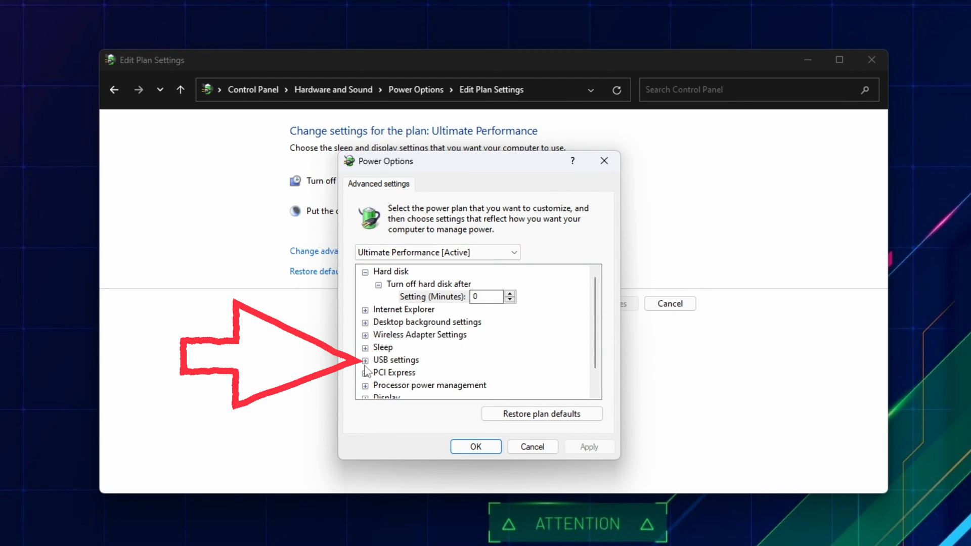
click(365, 359)
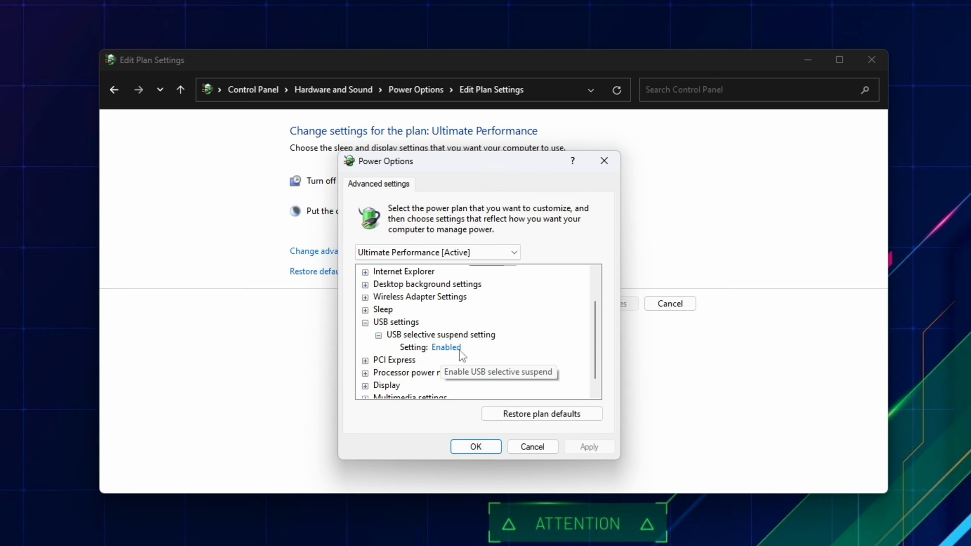
click(446, 347)
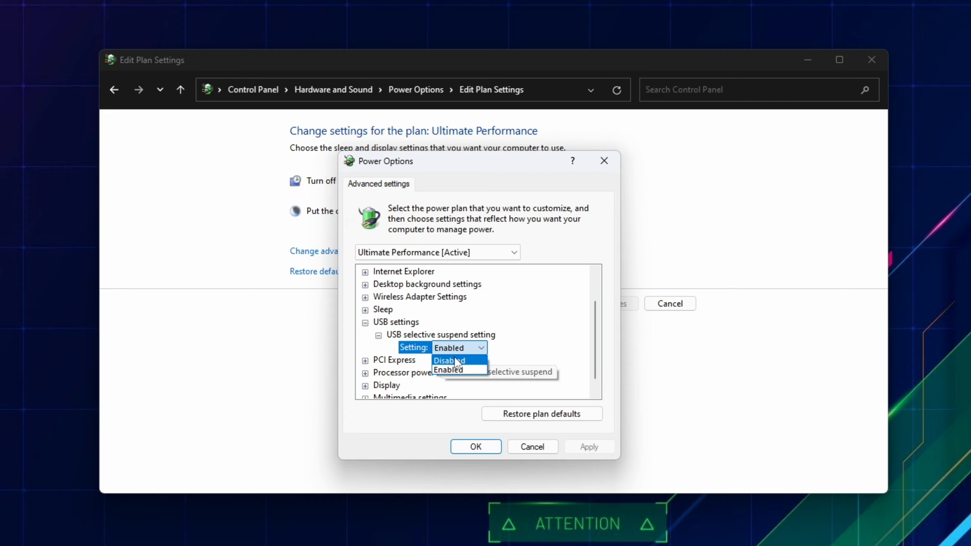
click(448, 361)
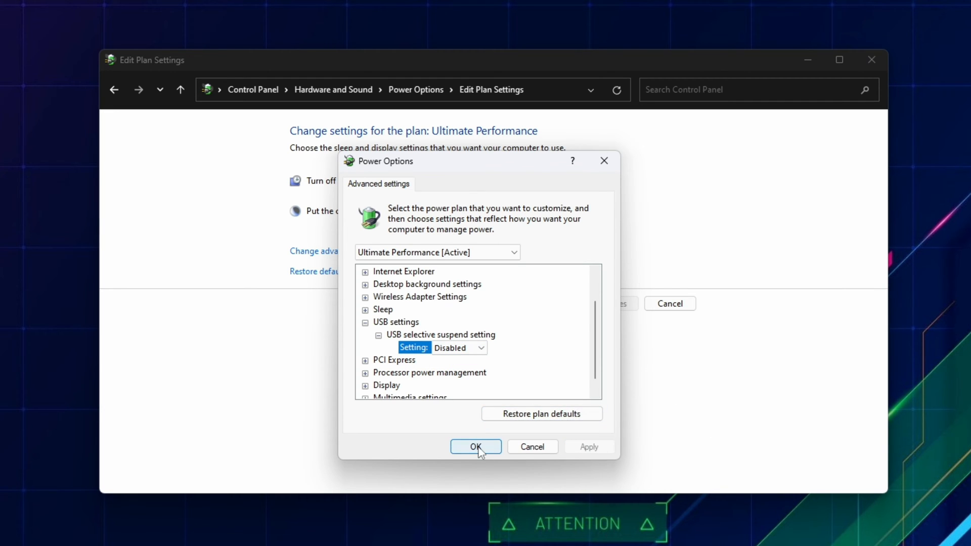
click(476, 447)
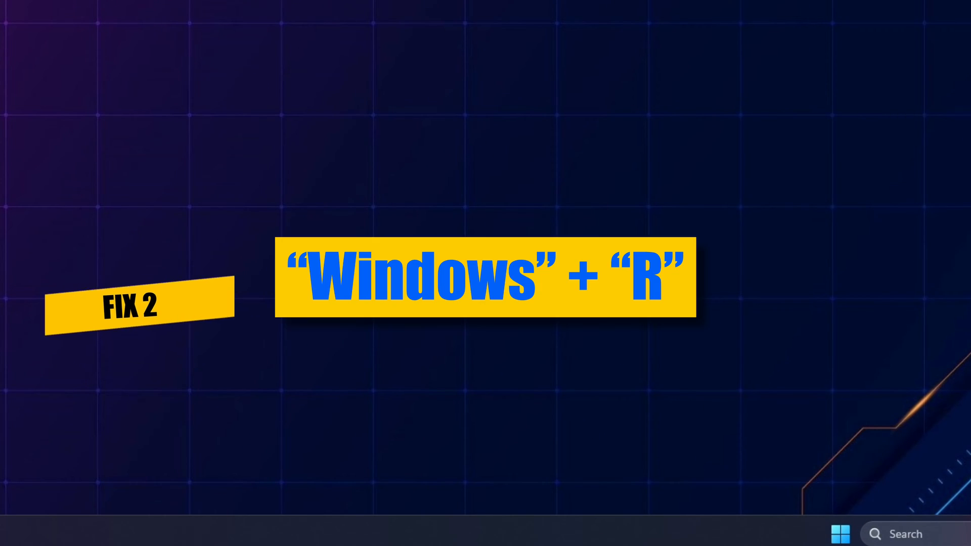
Step: Open Device Manager by running devmgmt.msc from the Run dialog
key(Win+r)
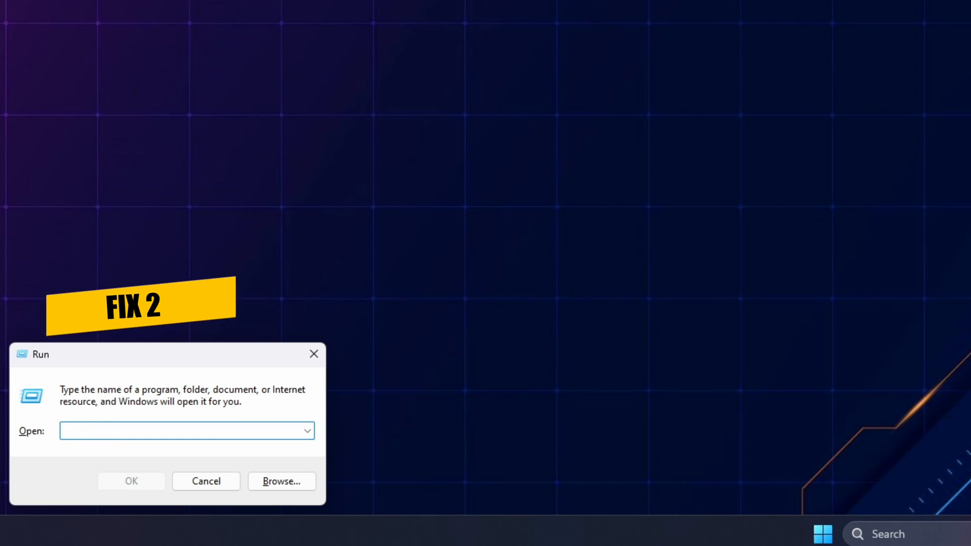
text(devmgmt)
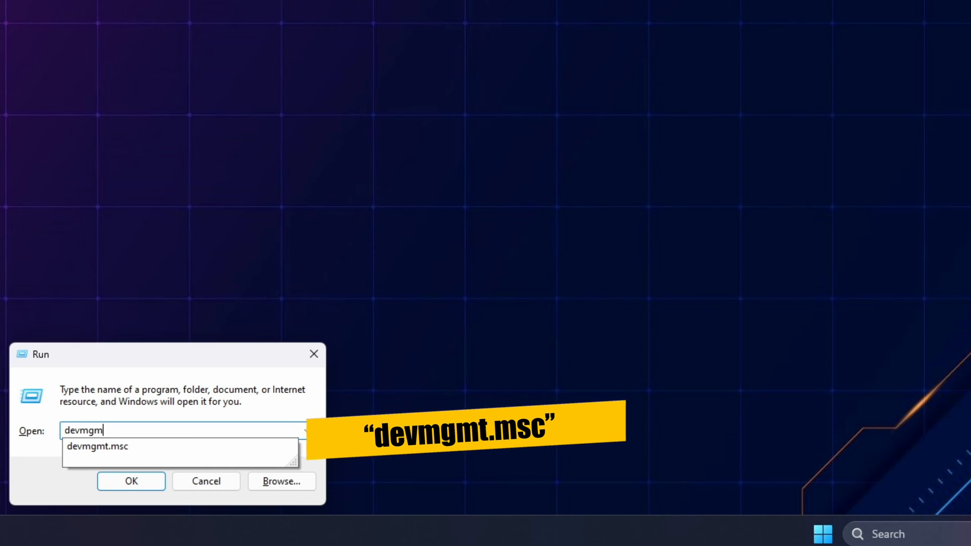
click(131, 480)
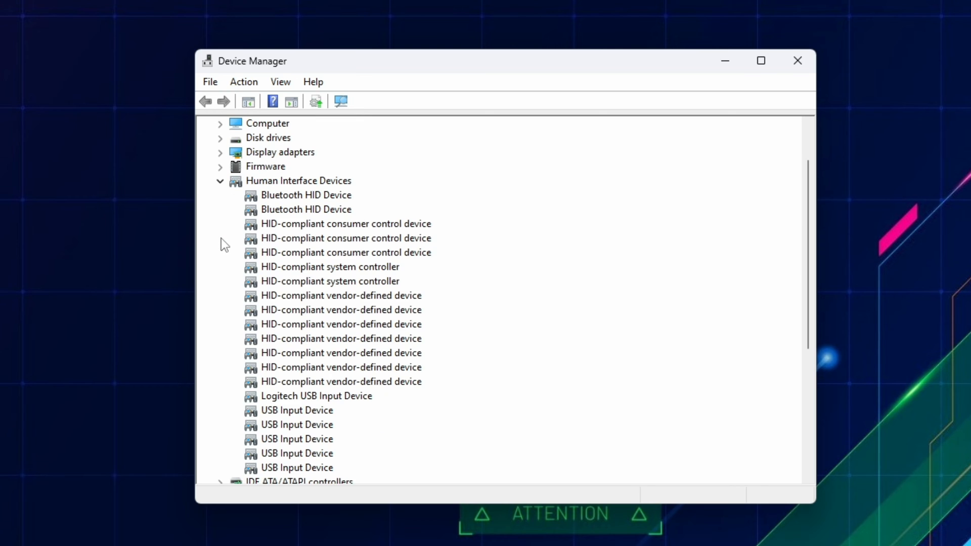
Step: Uncheck 'Allow the computer to turn off this device to save power' for the USB Input Devices
click(296, 366)
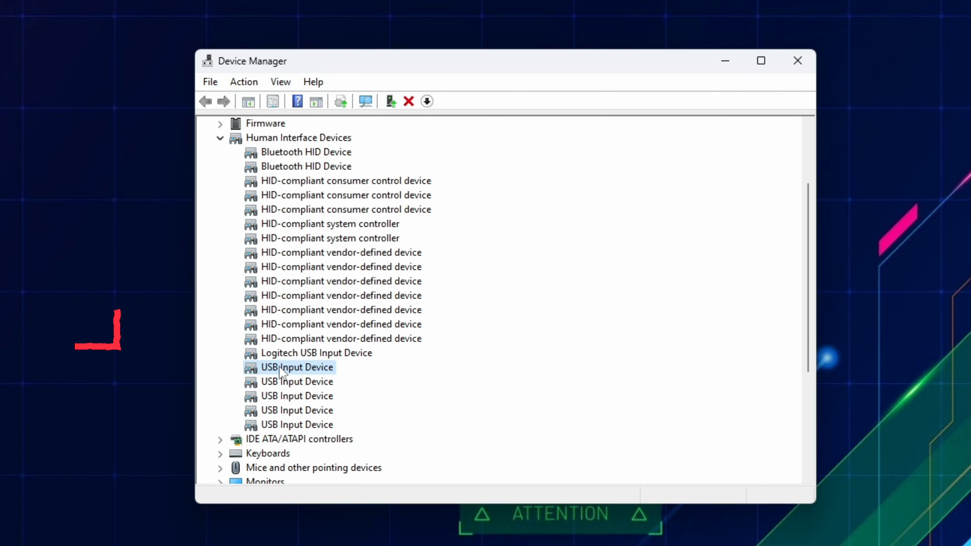
double_click(296, 367)
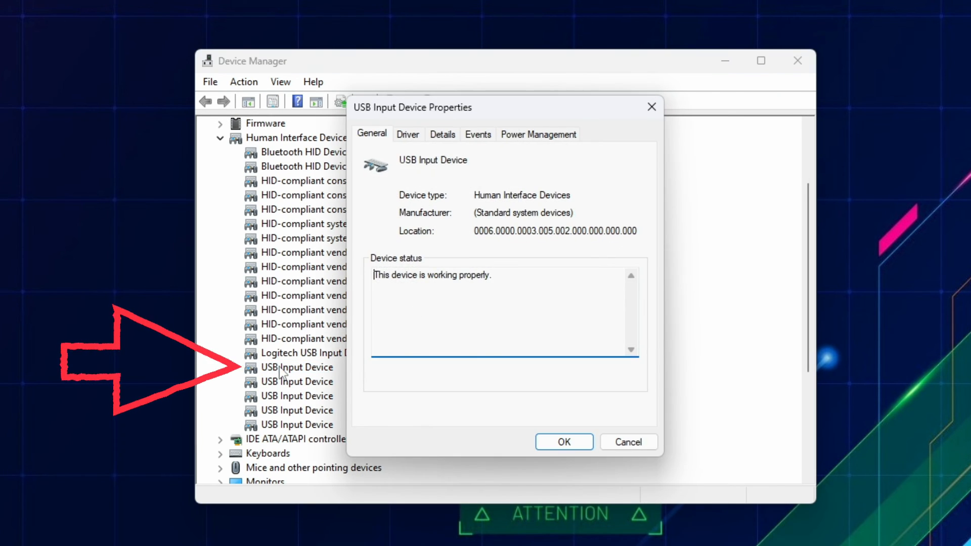
click(538, 134)
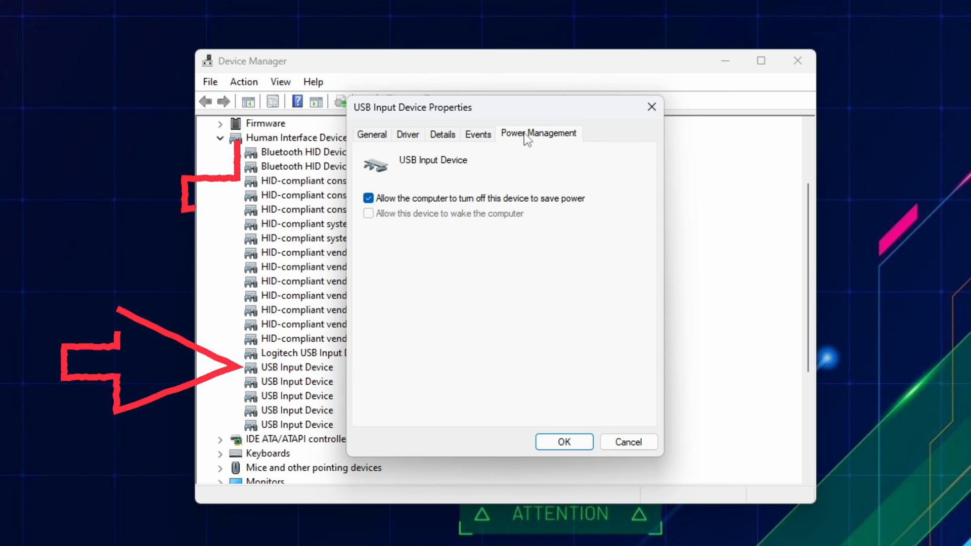
click(368, 198)
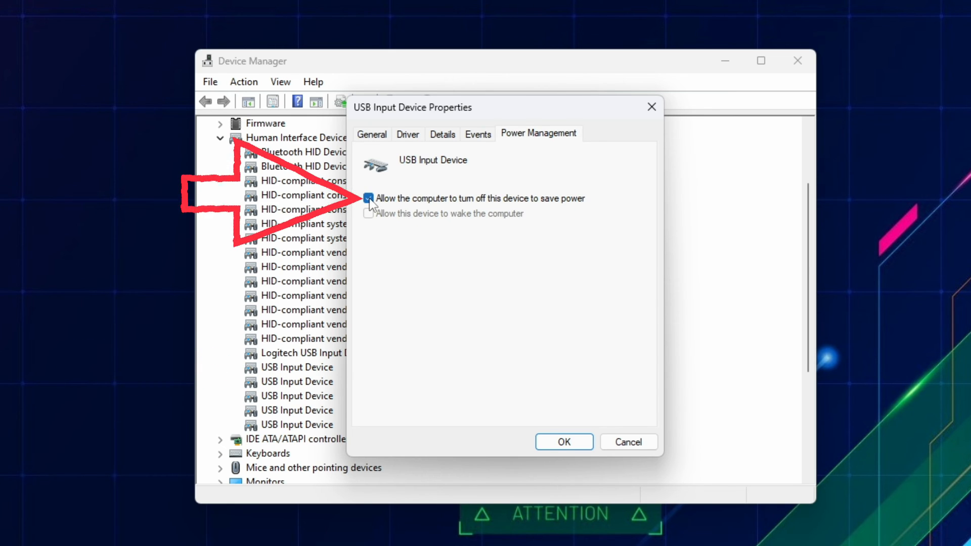
click(370, 198)
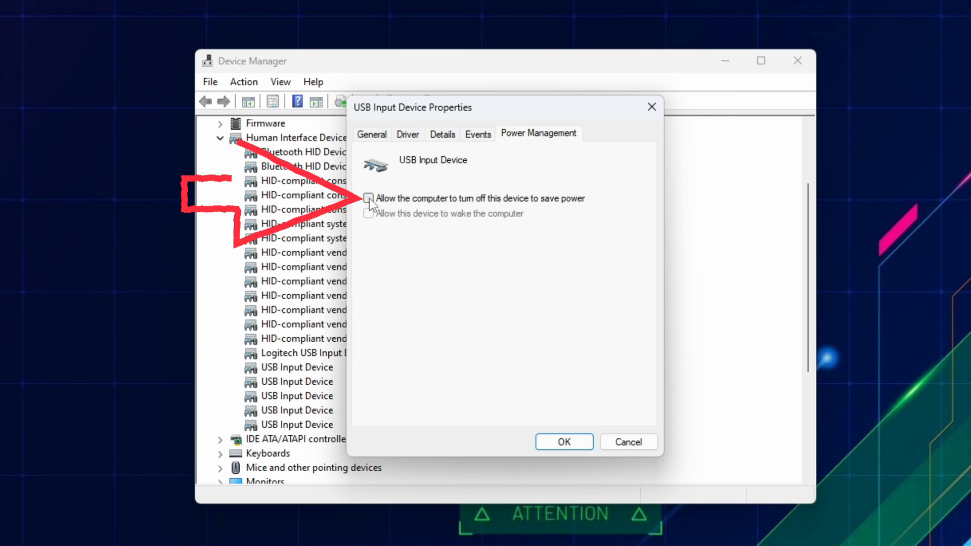
click(562, 442)
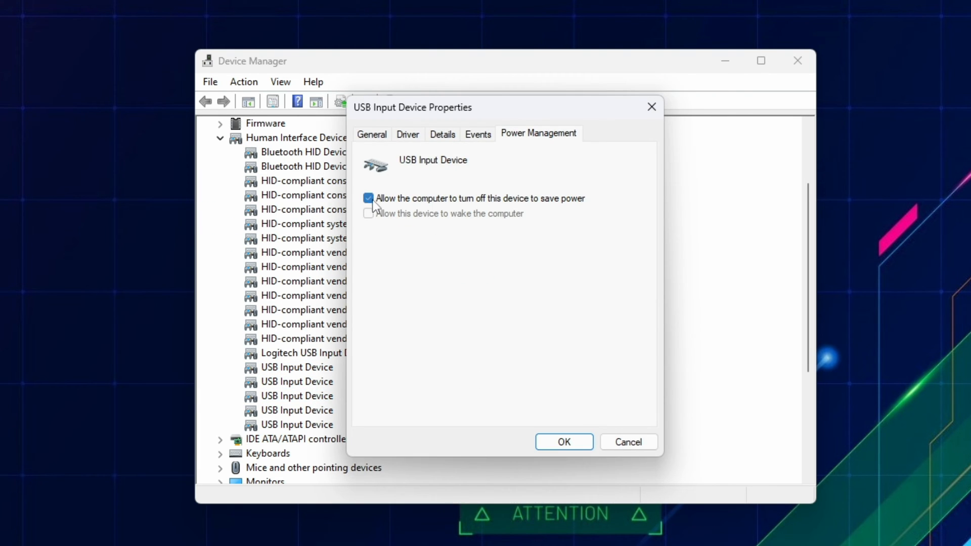
click(372, 134)
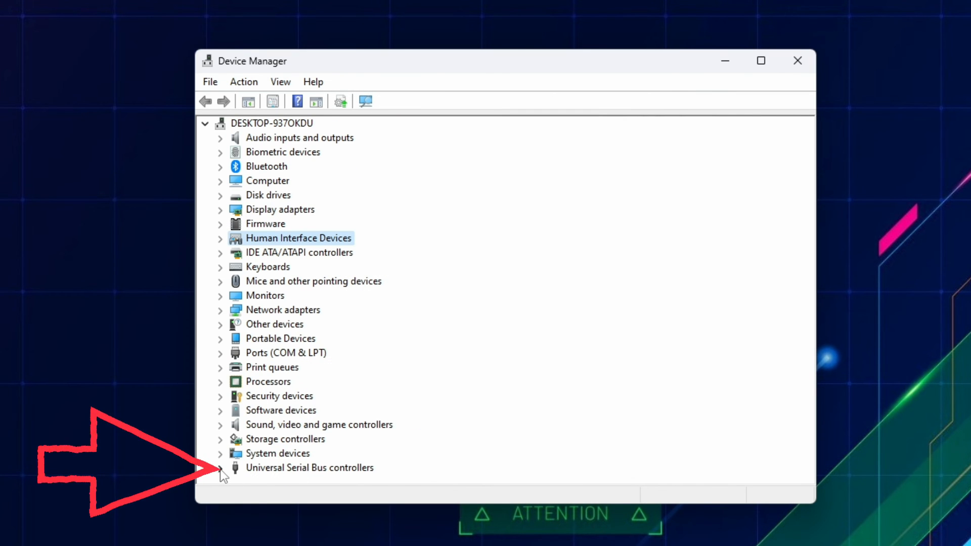
Step: Disable power saving on the USB host controller and root hub, then launch services.msc
click(221, 467)
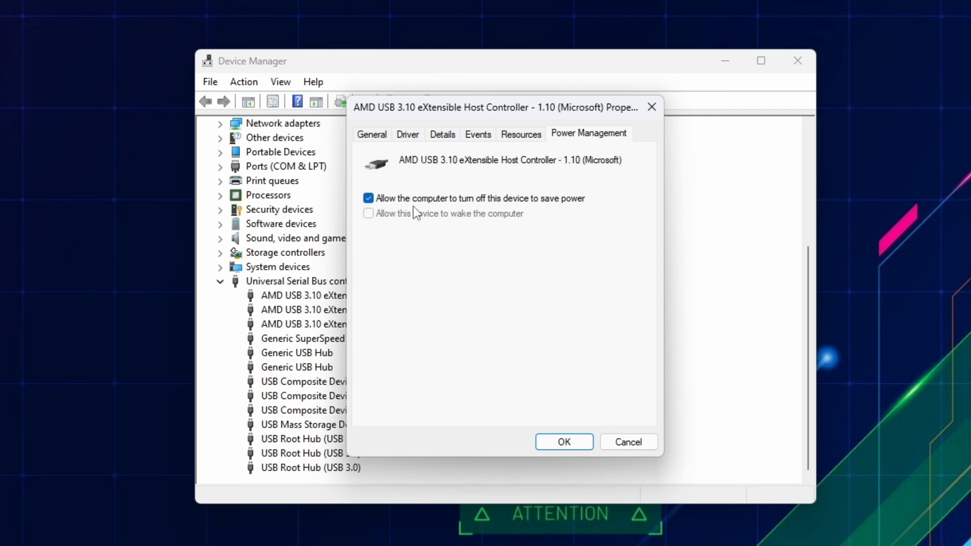
click(563, 441)
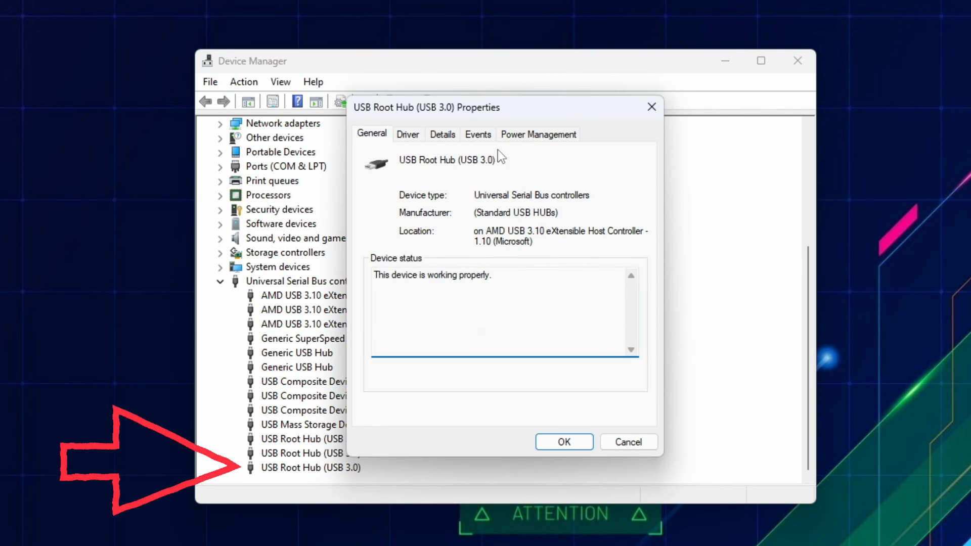
click(538, 133)
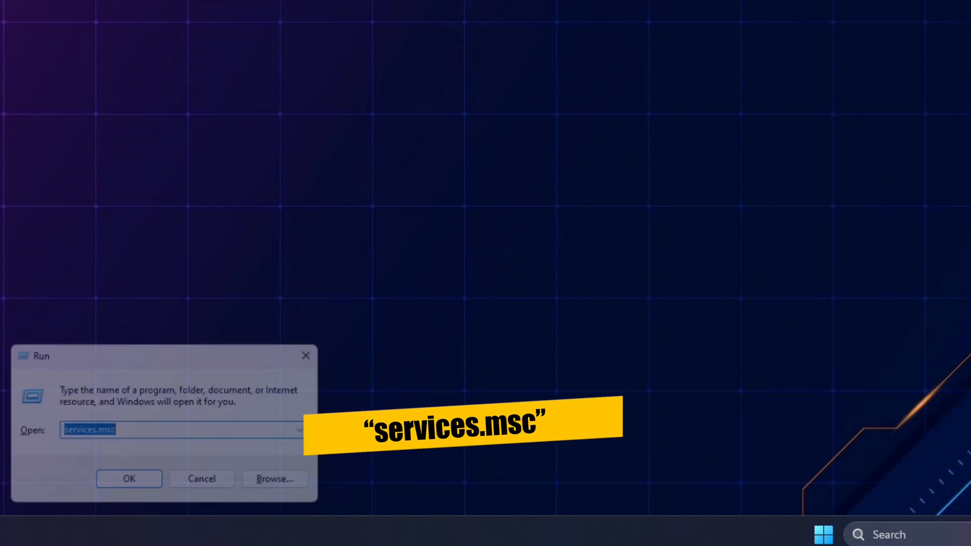
click(129, 479)
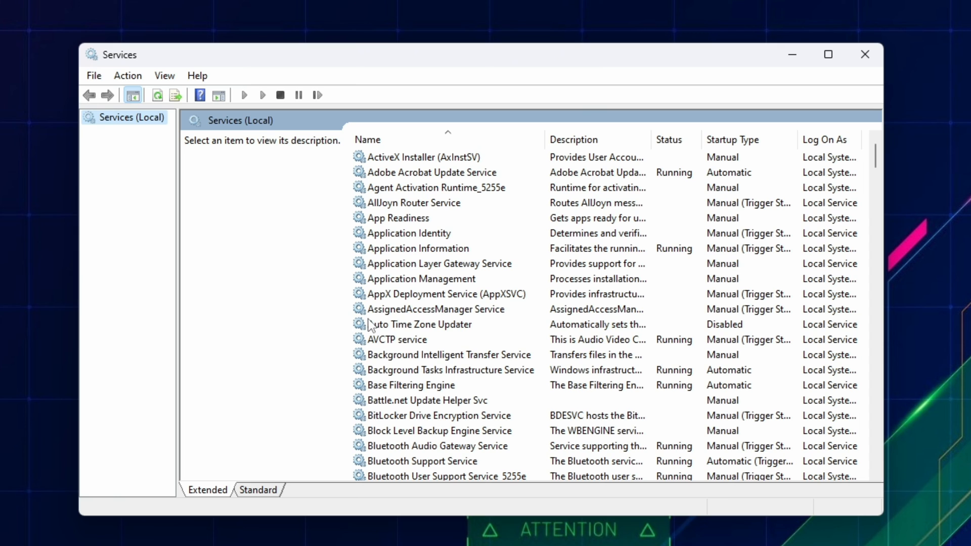
Step: Set Bluetooth Support Service's startup type to Automatic and confirm
scroll(down, 3)
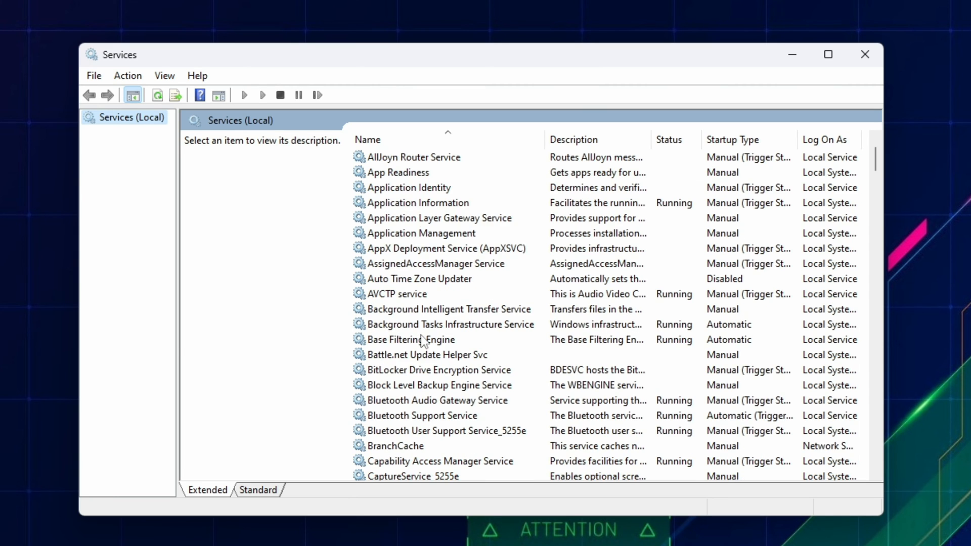
right_click(428, 369)
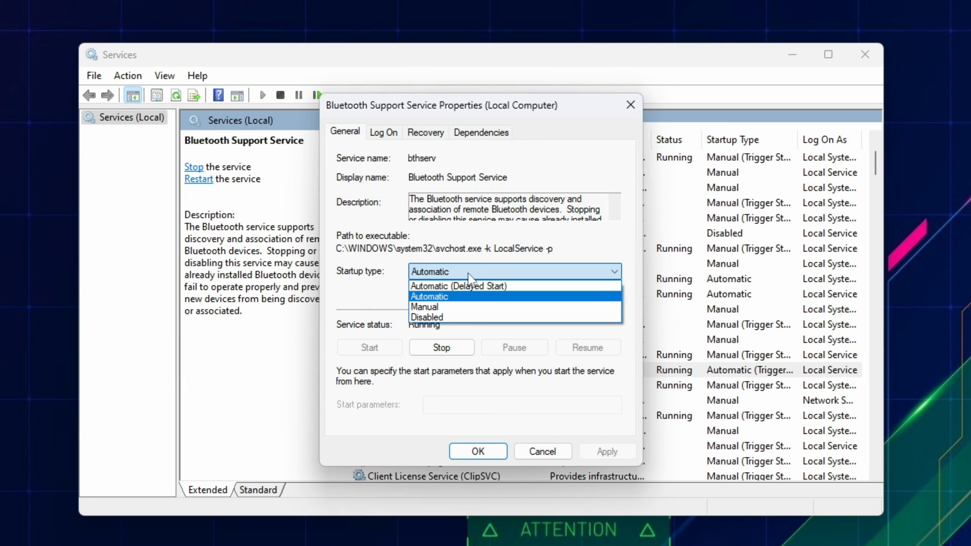
click(428, 296)
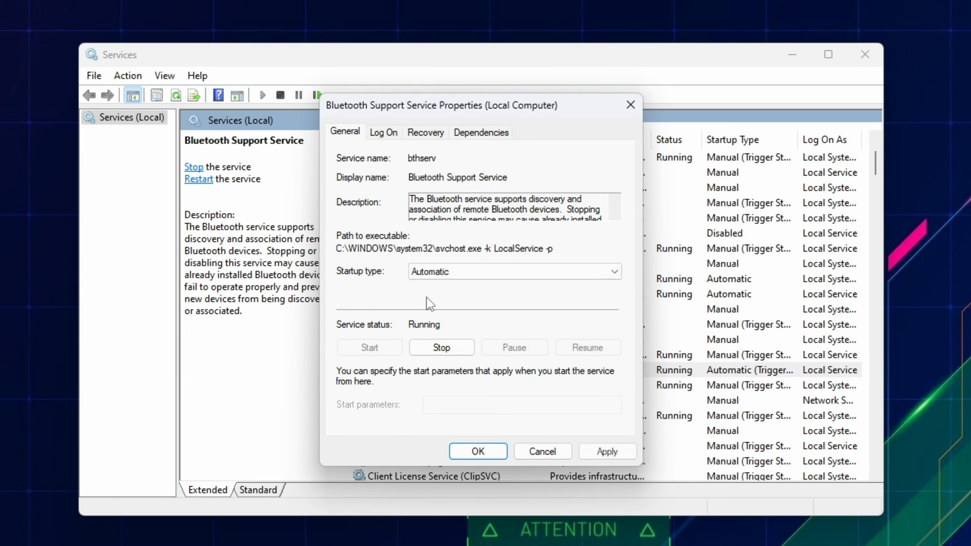
click(477, 450)
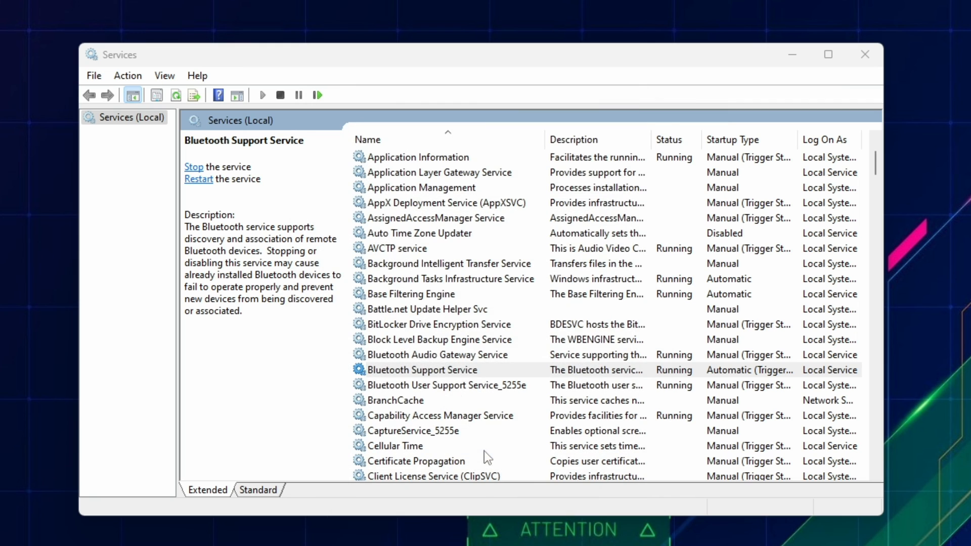
scroll(down, 3)
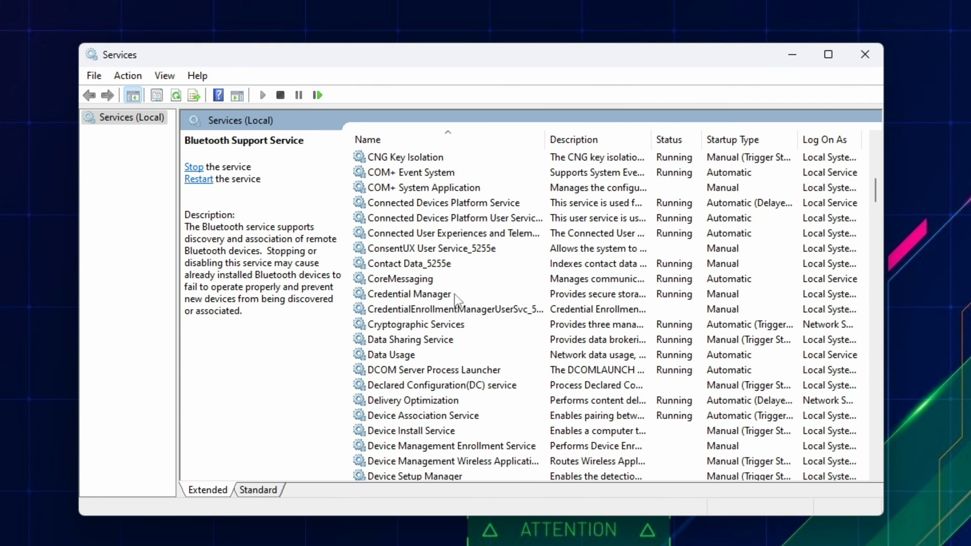
double_click(422, 416)
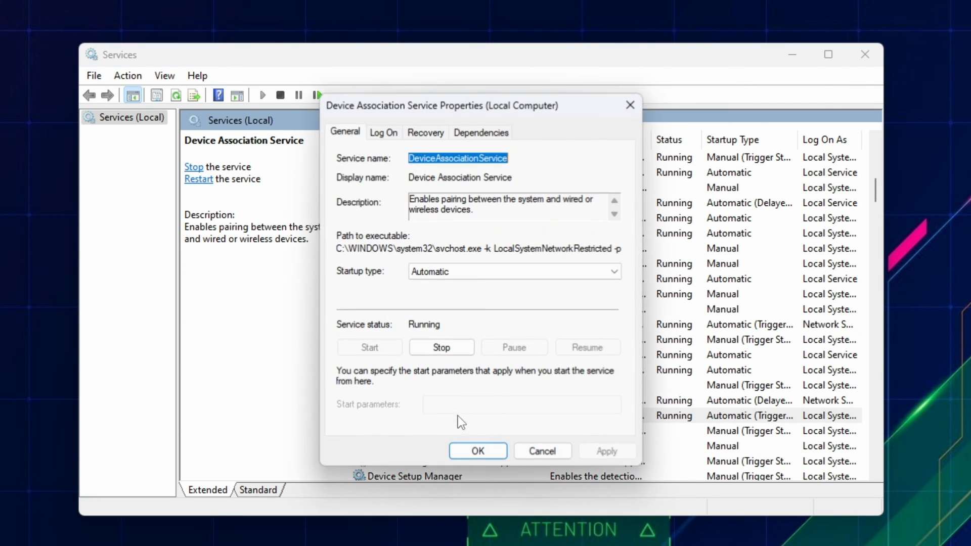
click(612, 271)
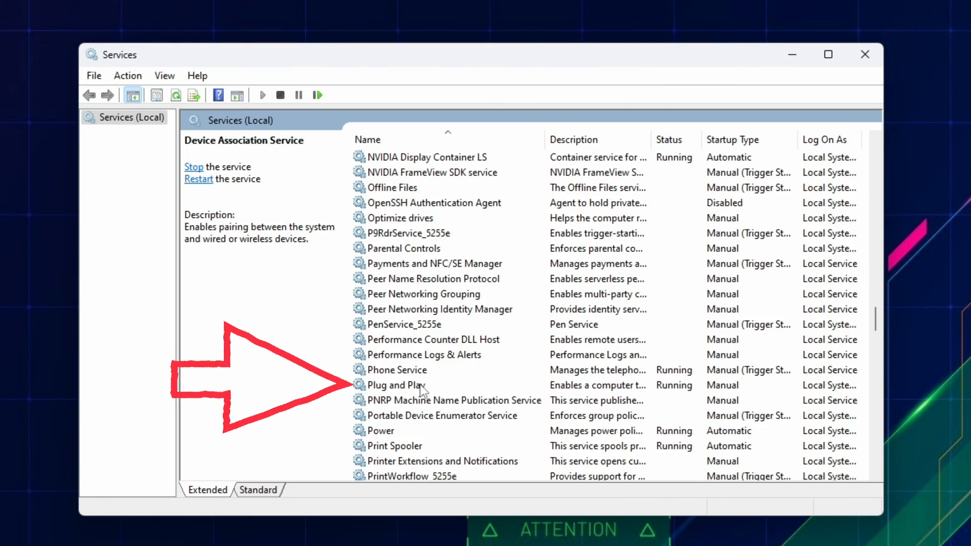
Step: Change Plug and Play's startup type from Manual to Automatic in its properties
double_click(397, 385)
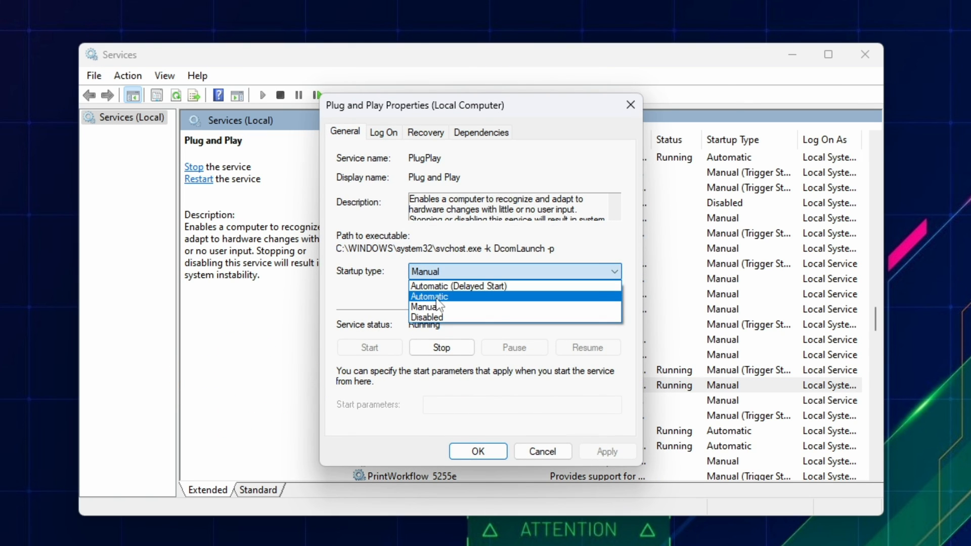
click(428, 296)
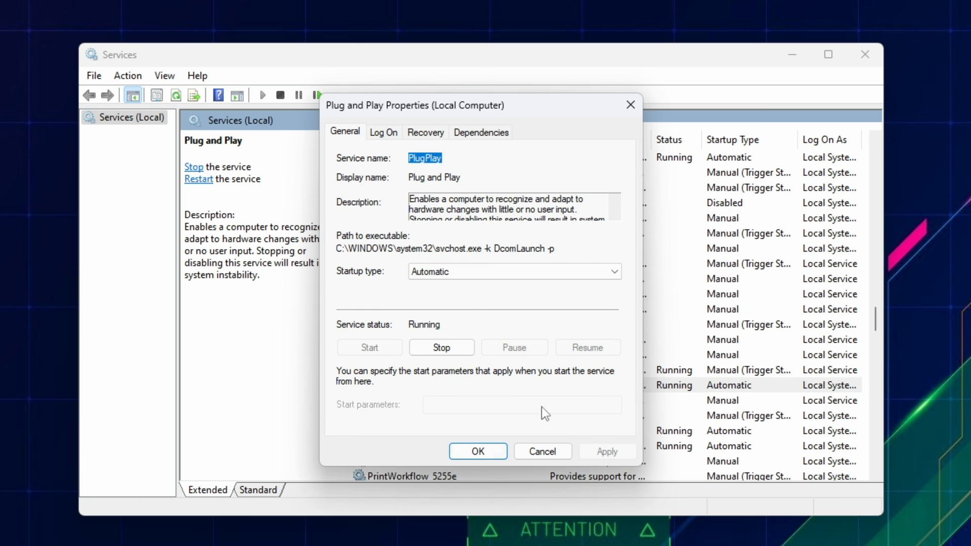